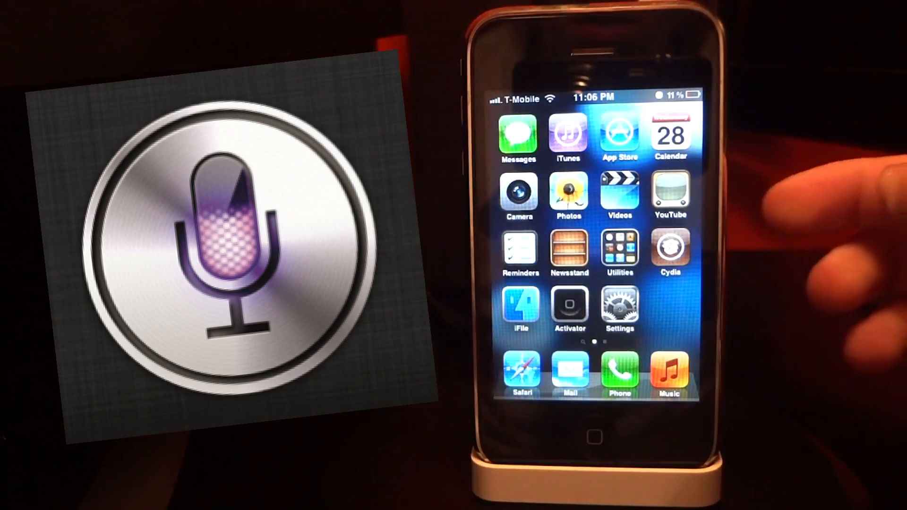
Step: Launch Cydia and search its packages for 'Spire'
click(669, 252)
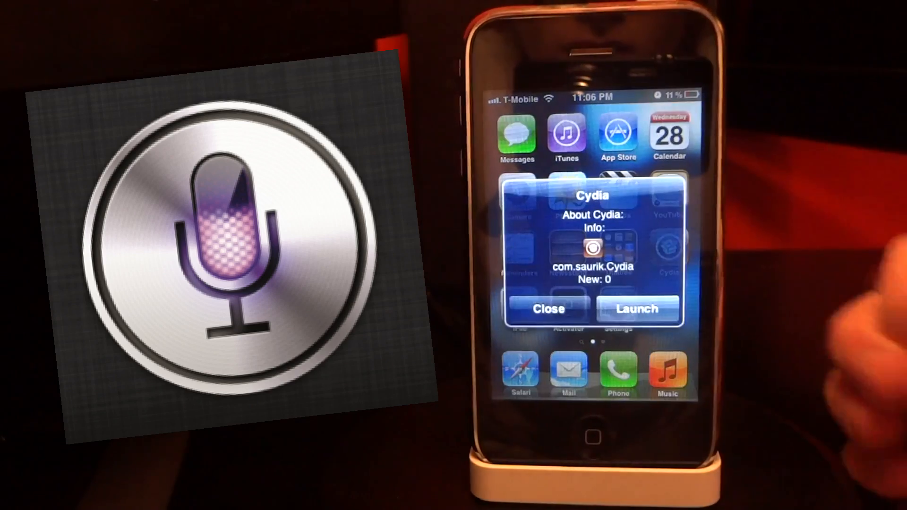
click(637, 308)
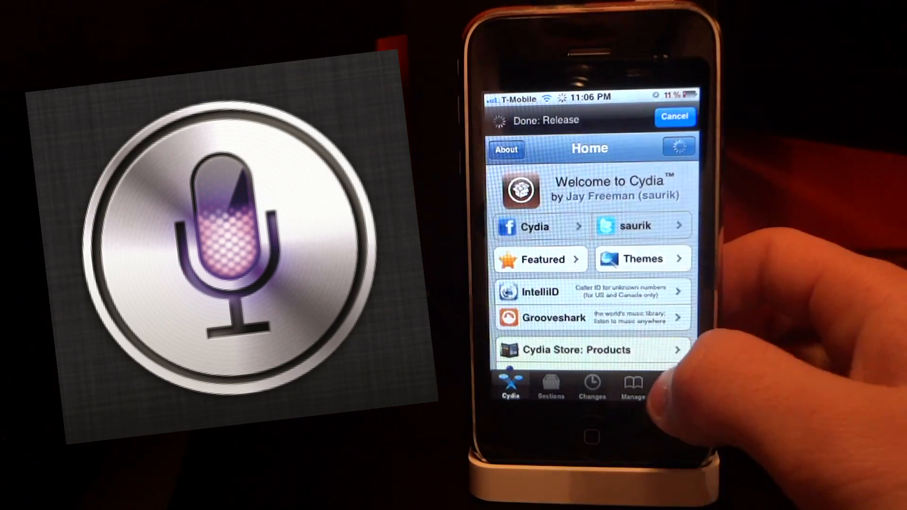
click(674, 387)
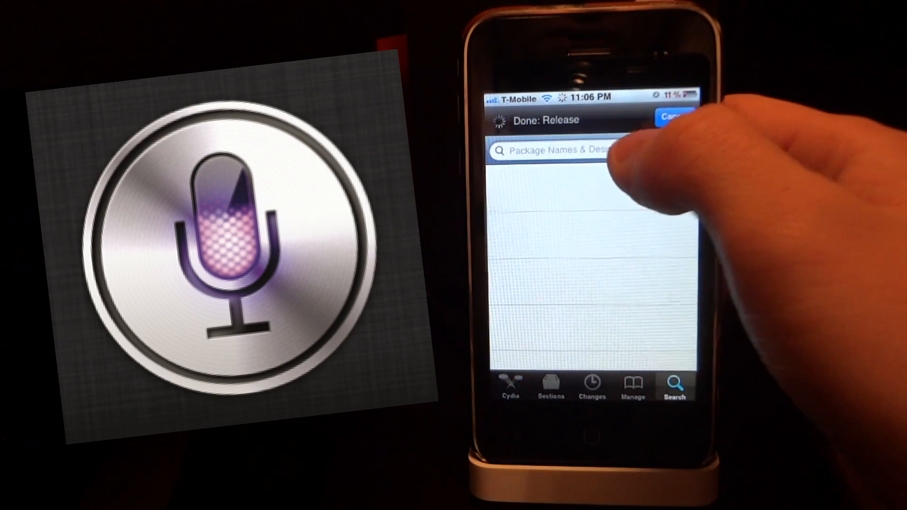
click(561, 149)
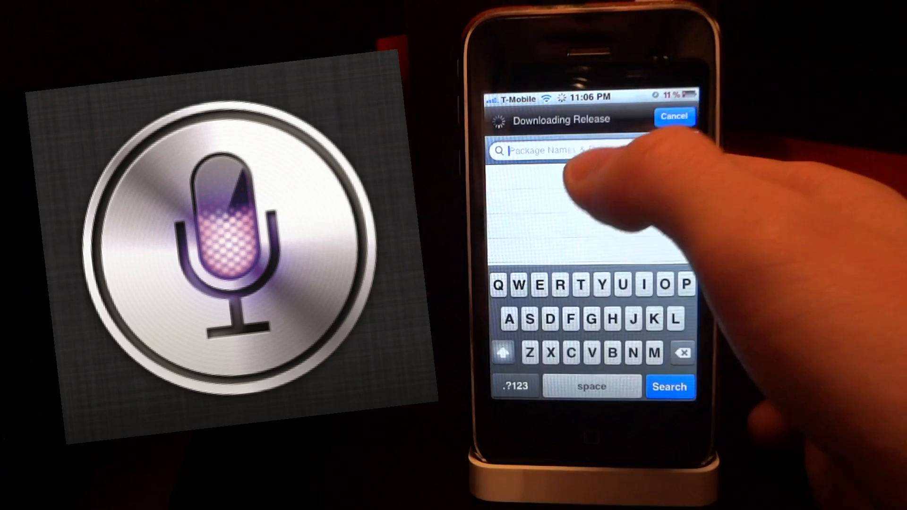
text(Sp)
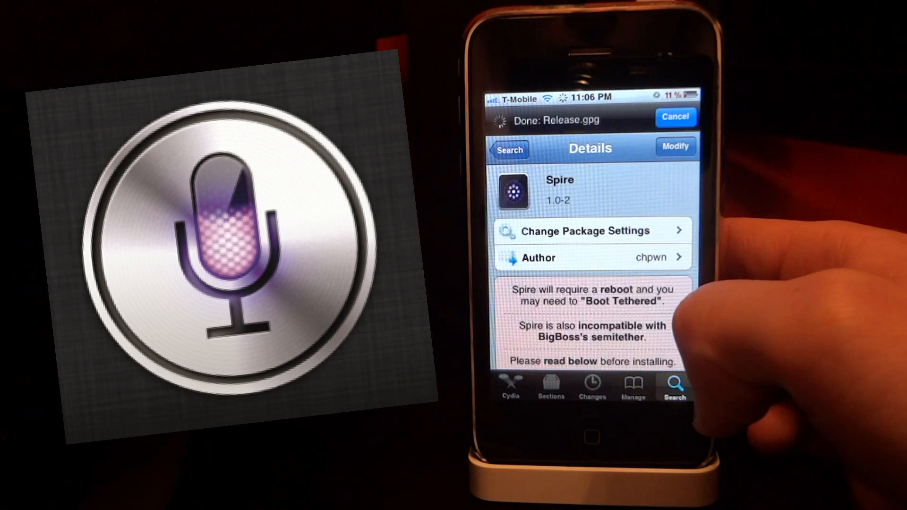
scroll(down, 3)
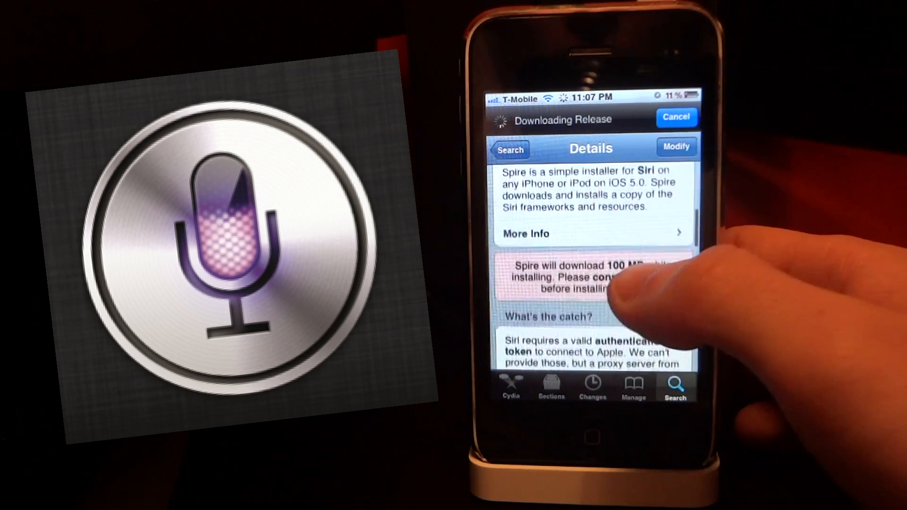
scroll(down, 3)
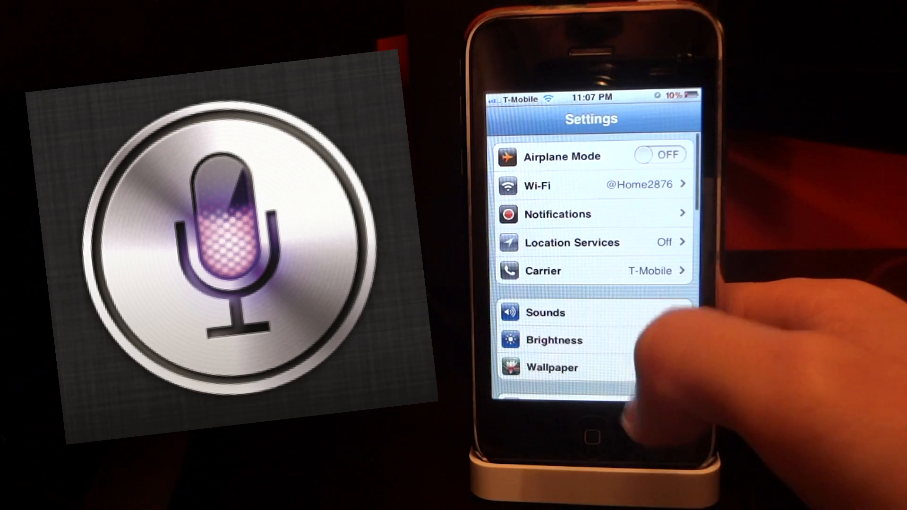
Step: Scroll Settings to check the Spire entry, then go to General
scroll(down, 3)
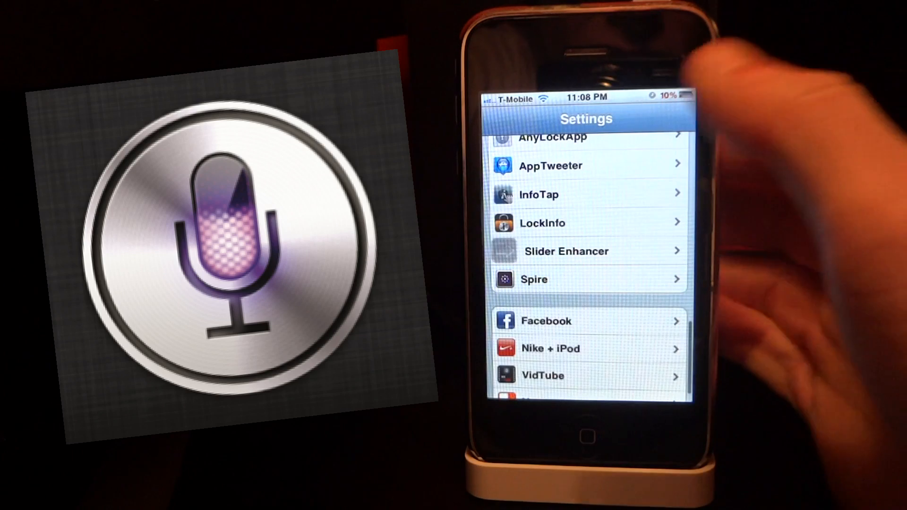
scroll(down, 3)
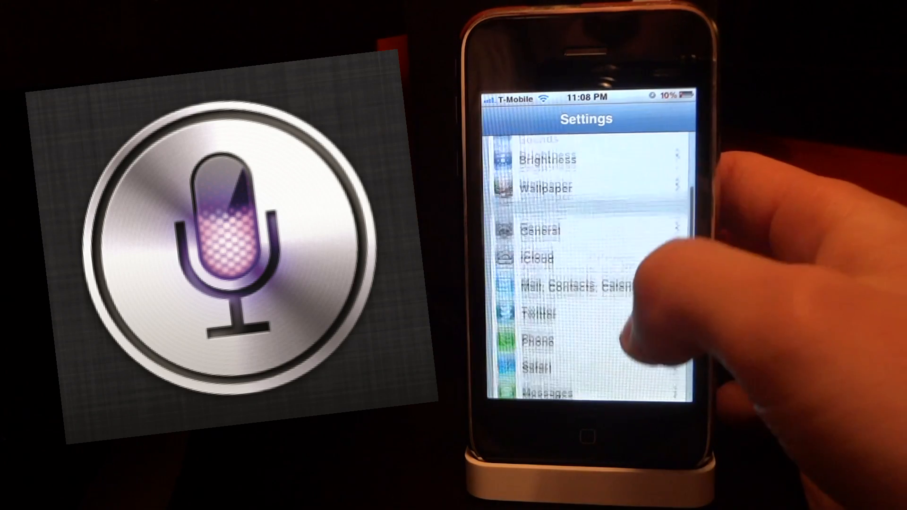
click(547, 228)
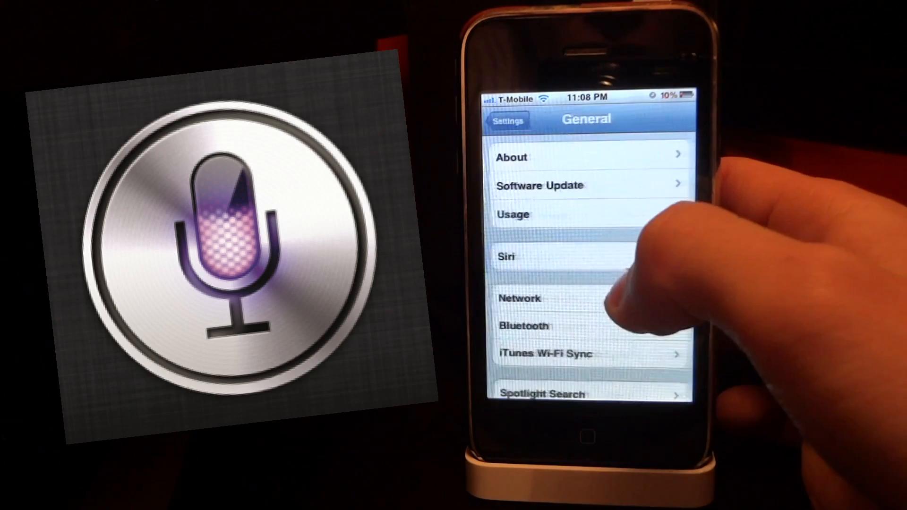
Step: Turn Siri on and set Voice Feedback to Handsfree Only
click(505, 256)
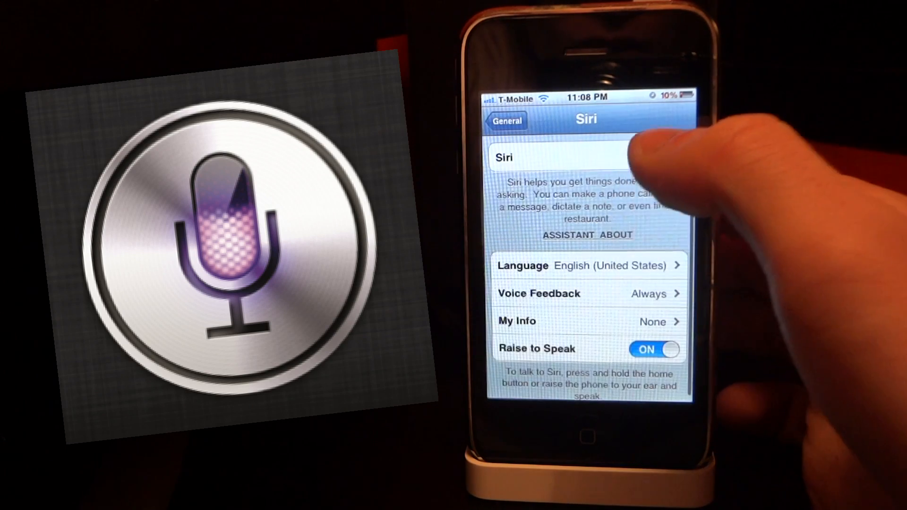
click(654, 155)
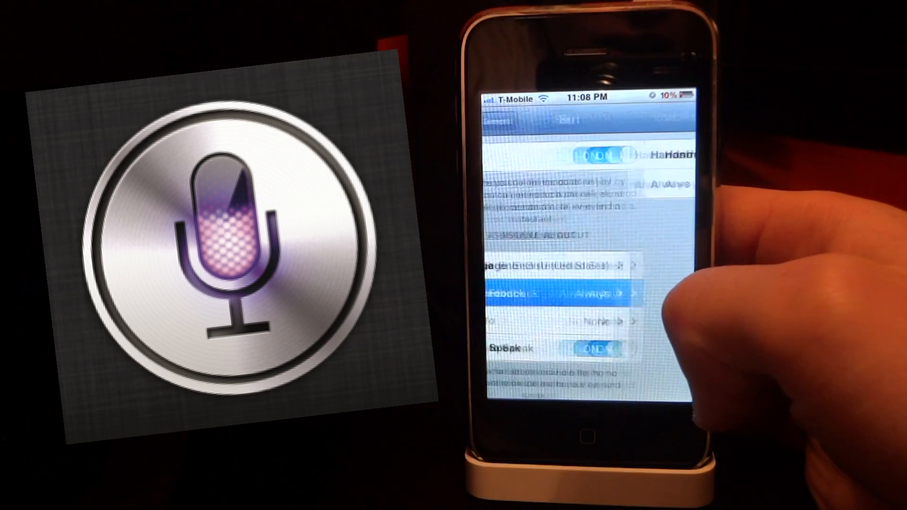
click(561, 293)
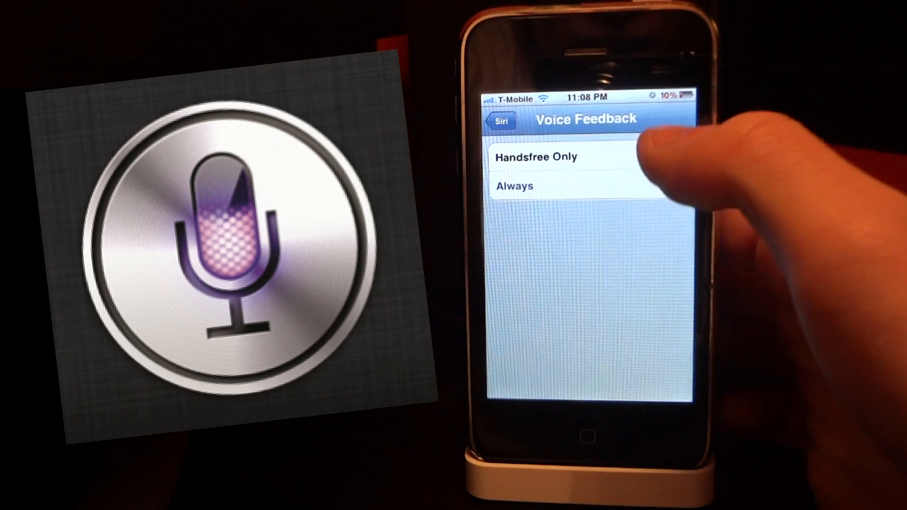
click(501, 121)
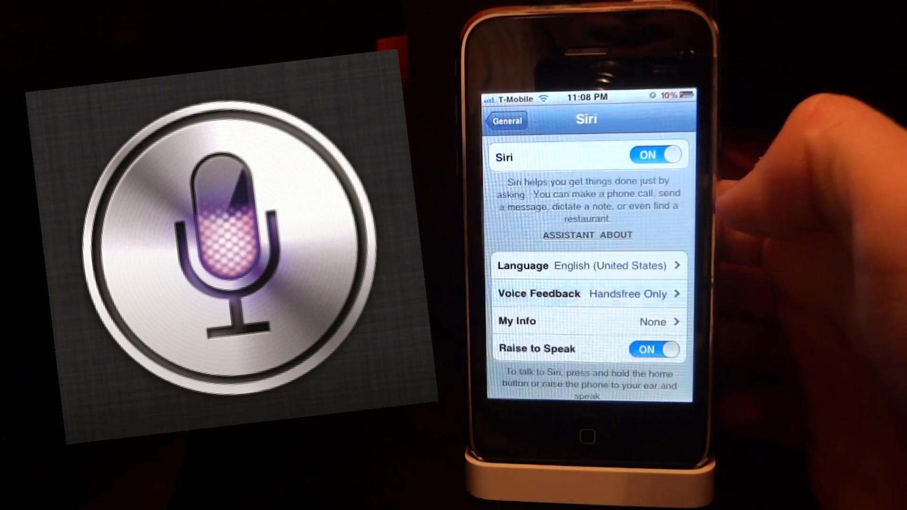